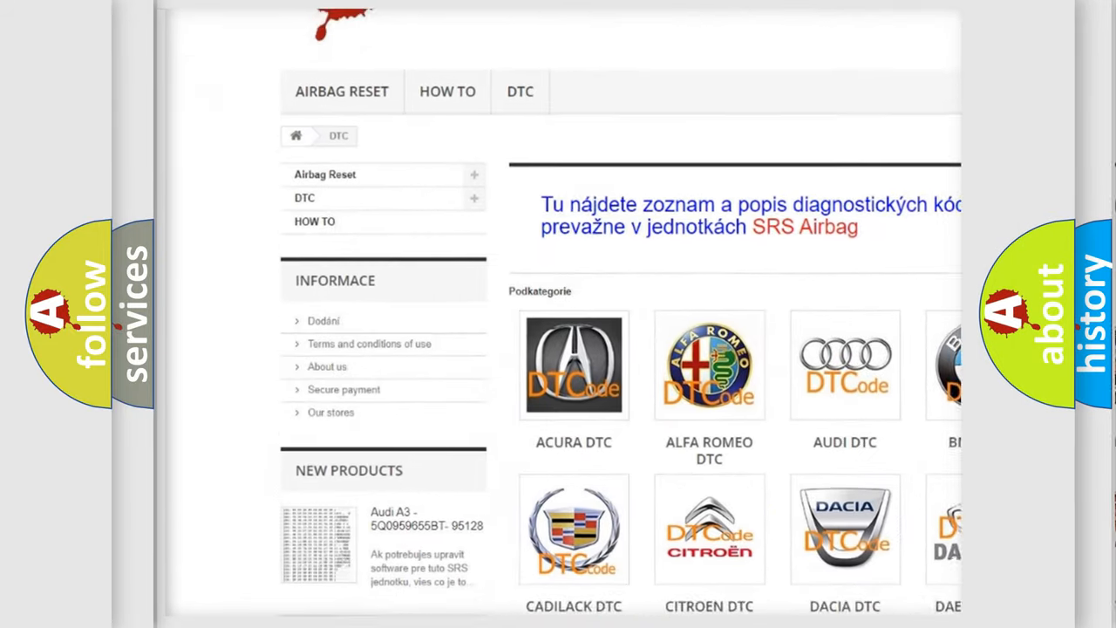
scroll(down, 3)
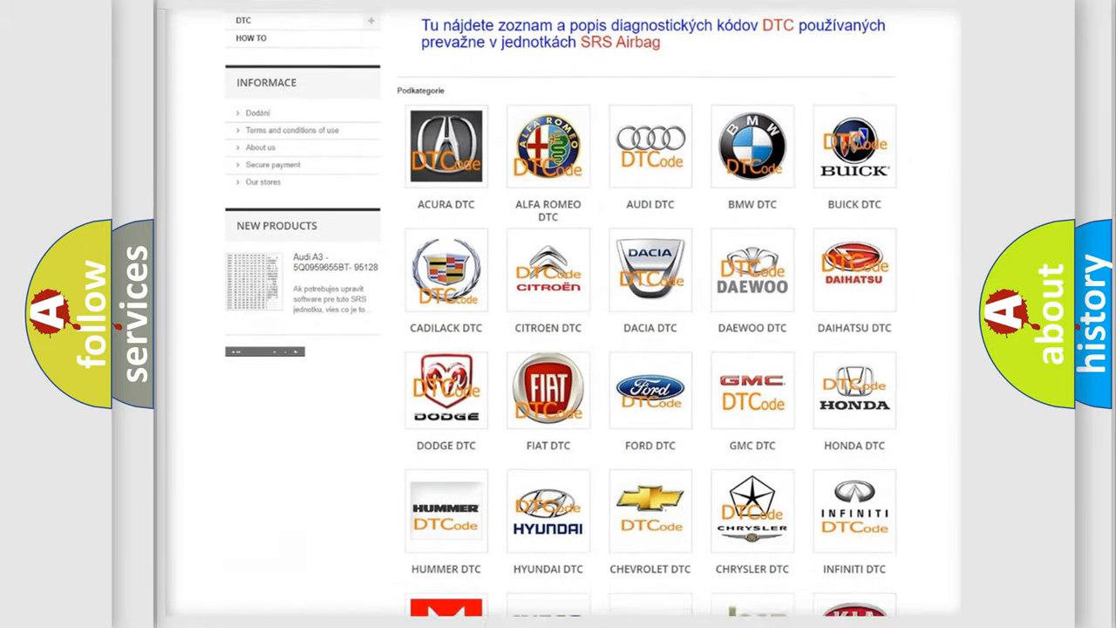
scroll(down, 3)
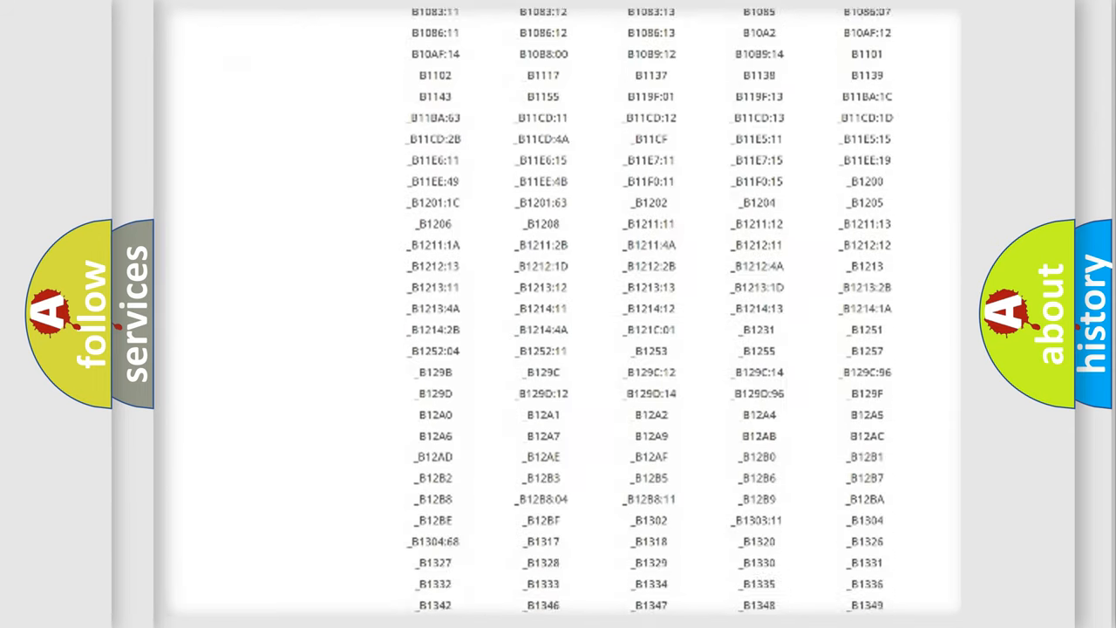
scroll(down, 3)
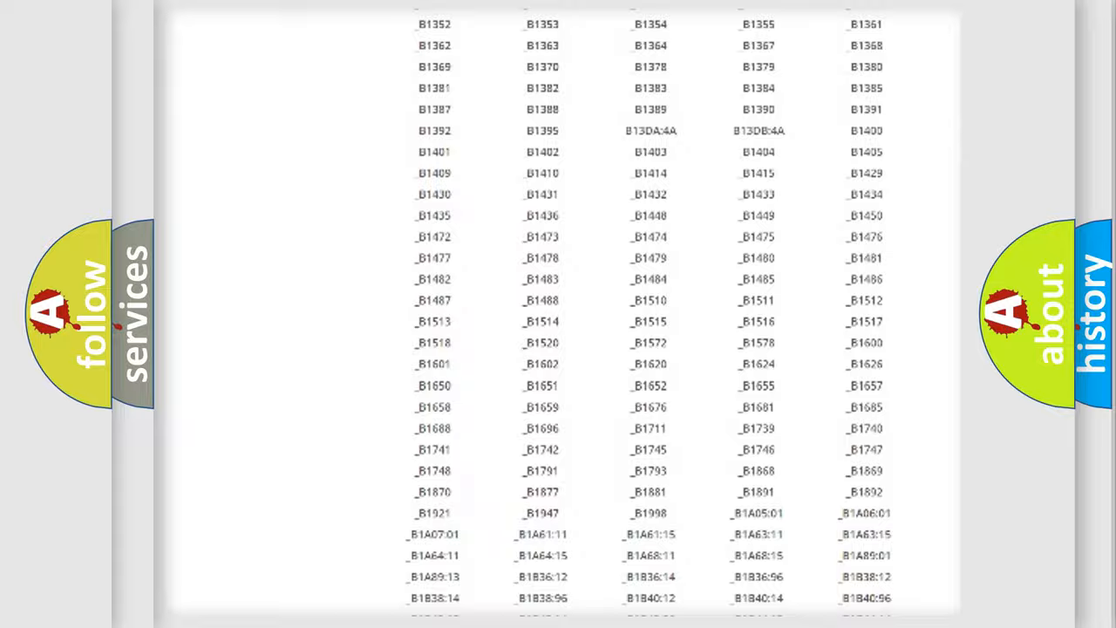